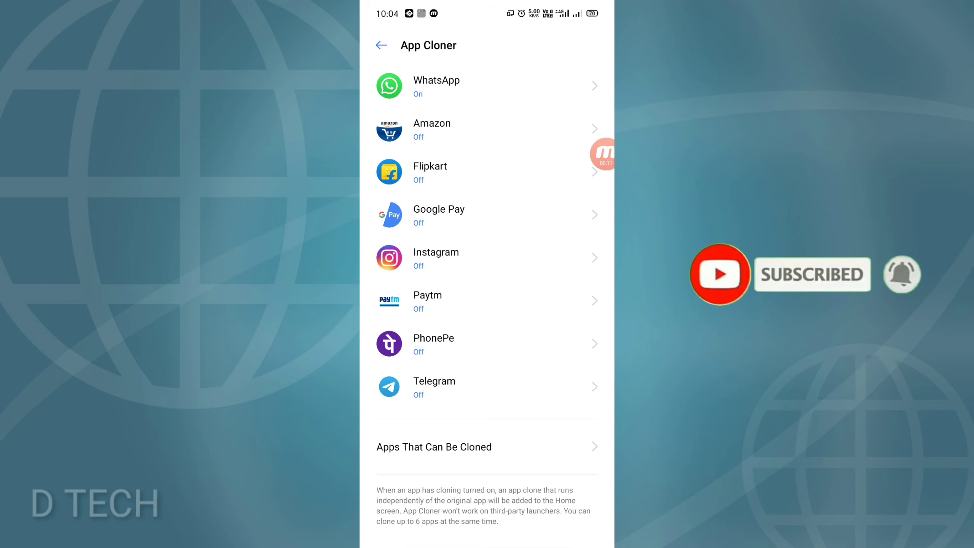
# Return to the home screen and reopen Android Settings at the App Cloner section
pyautogui.click(381, 45)
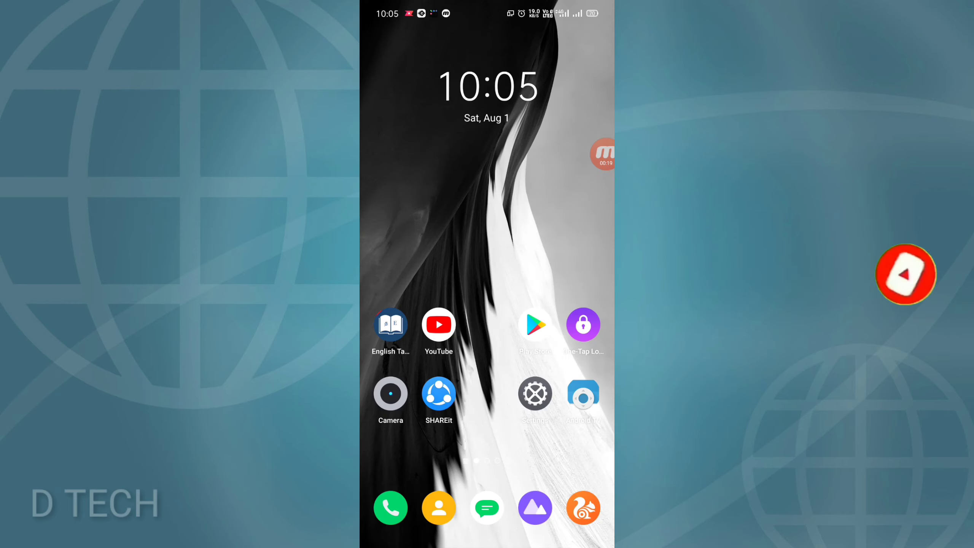
pyautogui.click(906, 275)
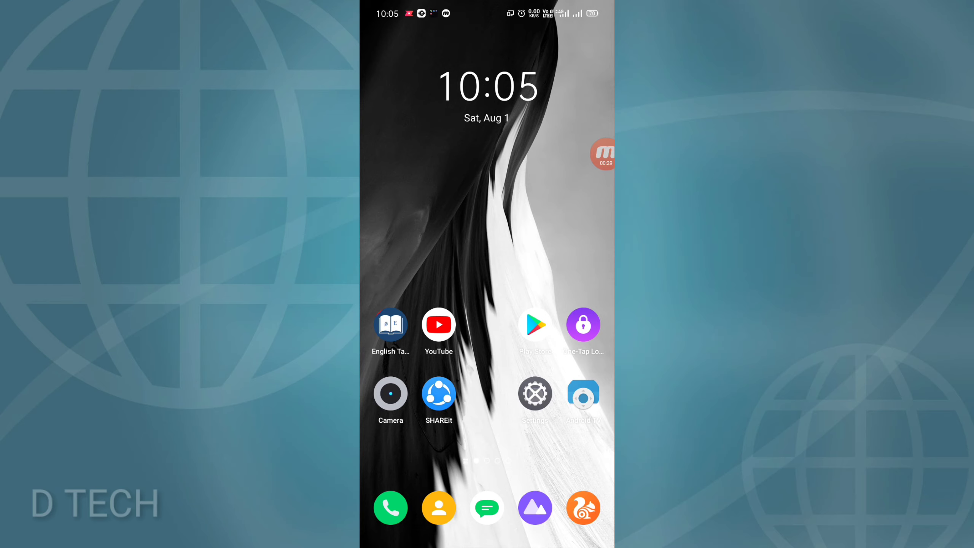
pyautogui.click(535, 393)
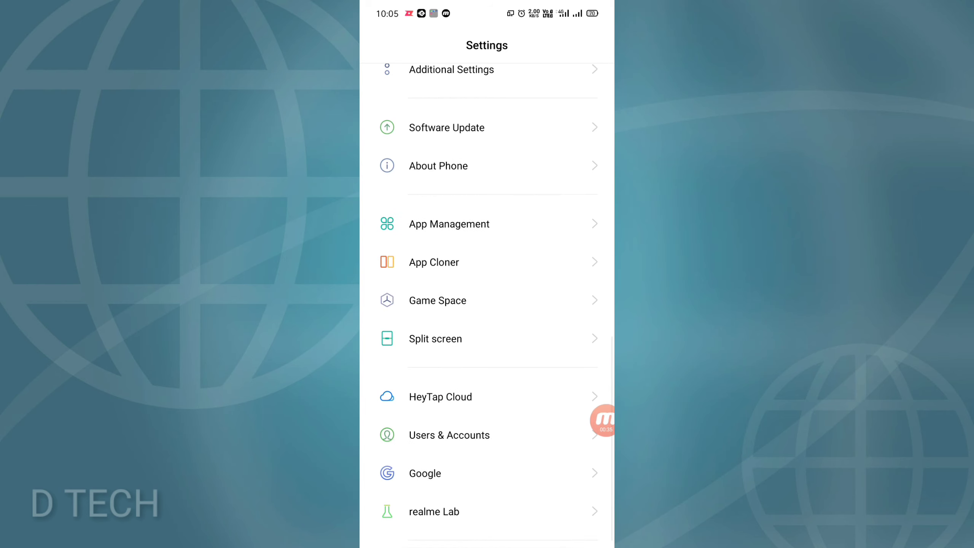
# Check the built-in App Cloner's supported apps, then exit to the DualSpace home page
pyautogui.click(433, 262)
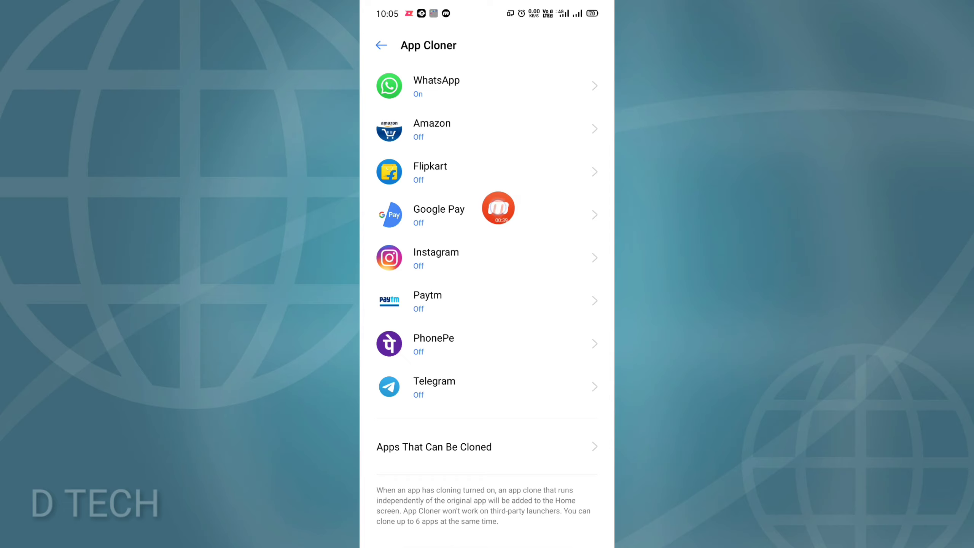
pyautogui.moveTo(462, 198)
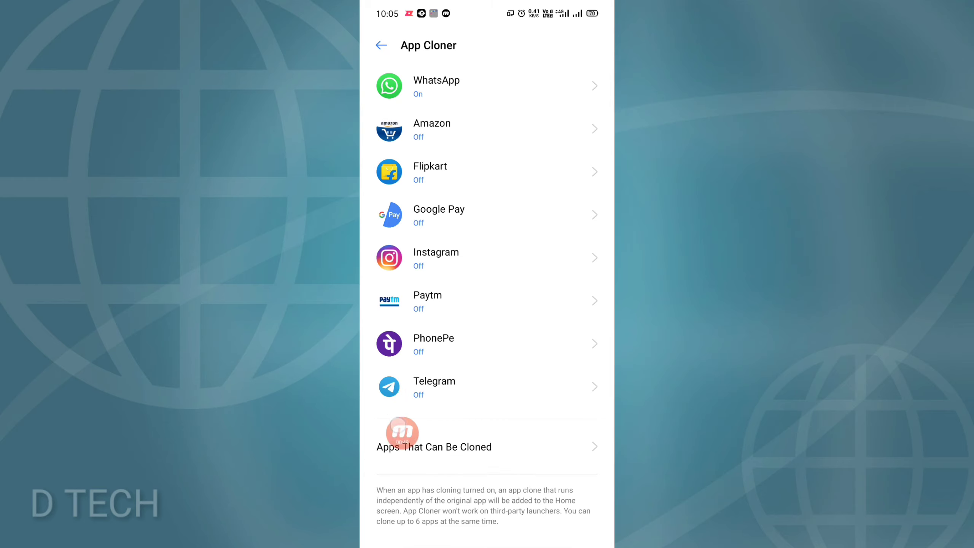
pyautogui.click(434, 446)
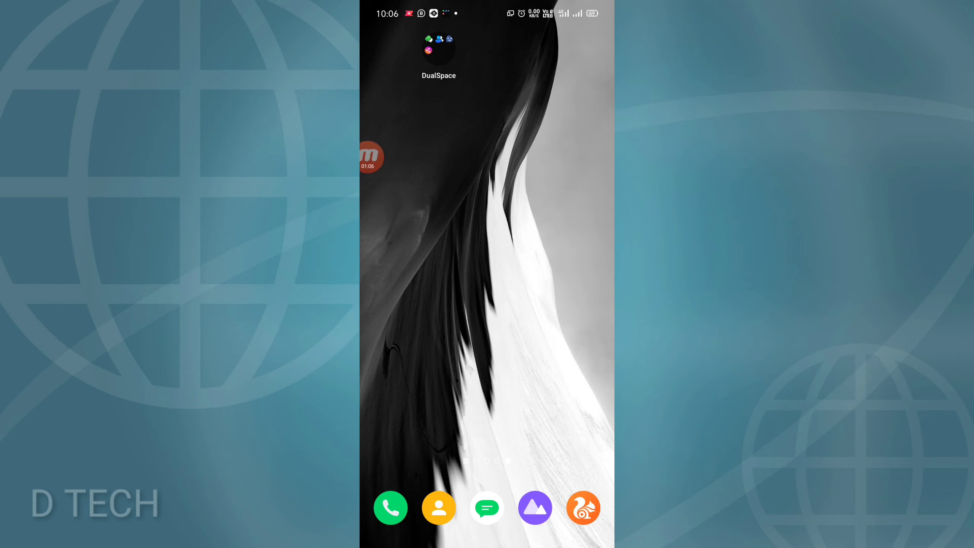
# Launch DualSpace and scroll the Add to DualSpace list toward MyJio
pyautogui.click(439, 50)
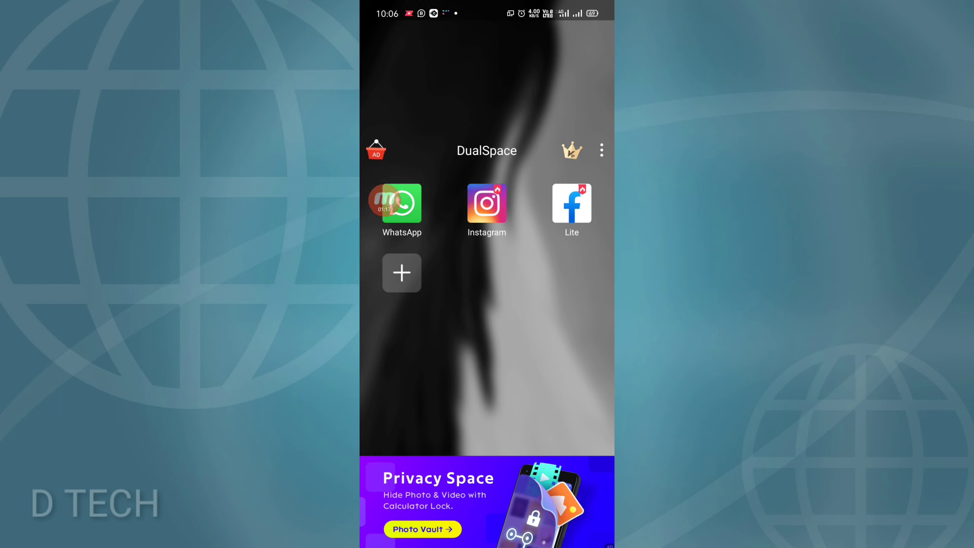
pyautogui.click(402, 273)
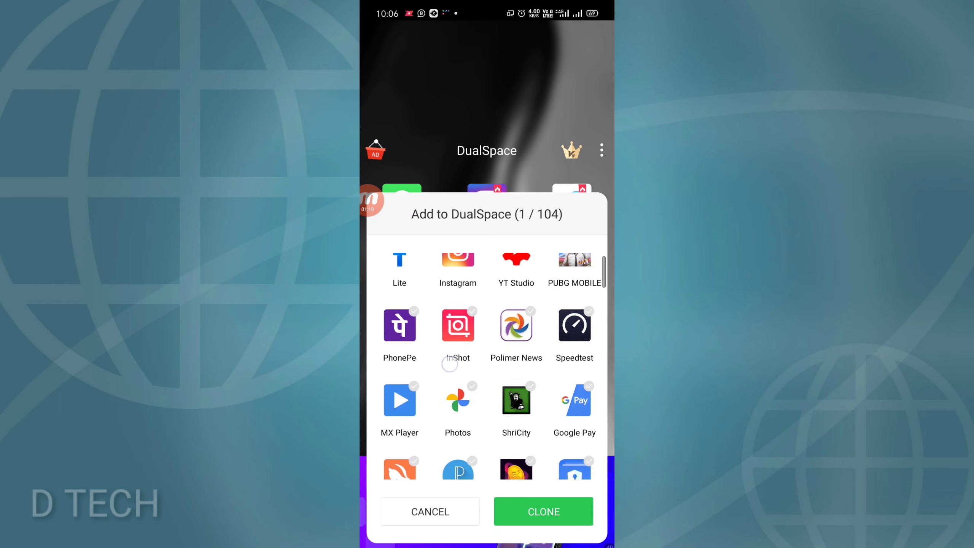
pyautogui.scroll(-3)
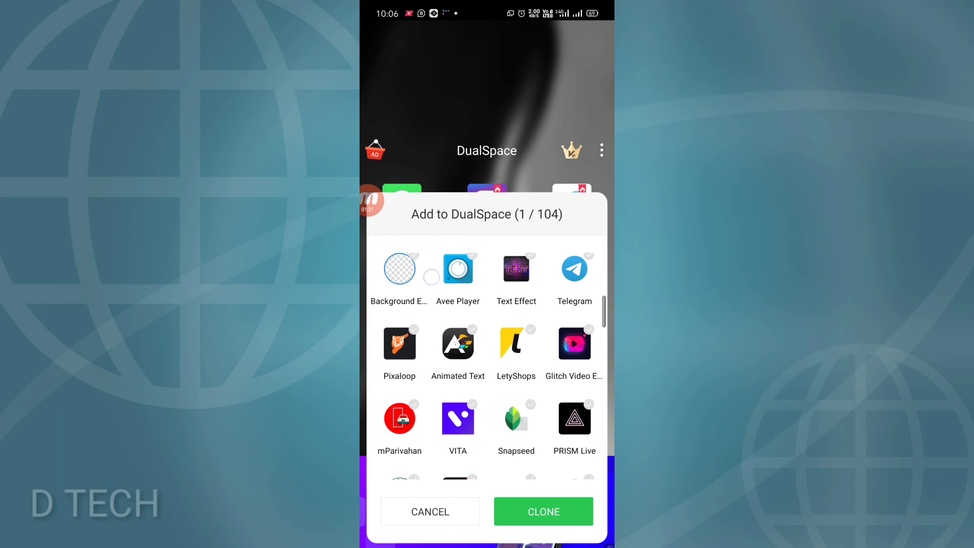
pyautogui.scroll(-3)
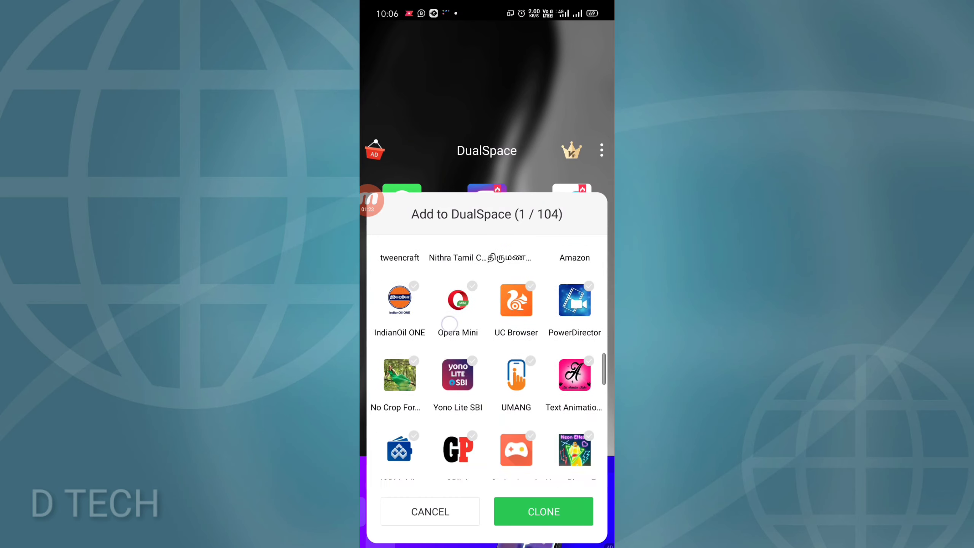
pyautogui.scroll(-3)
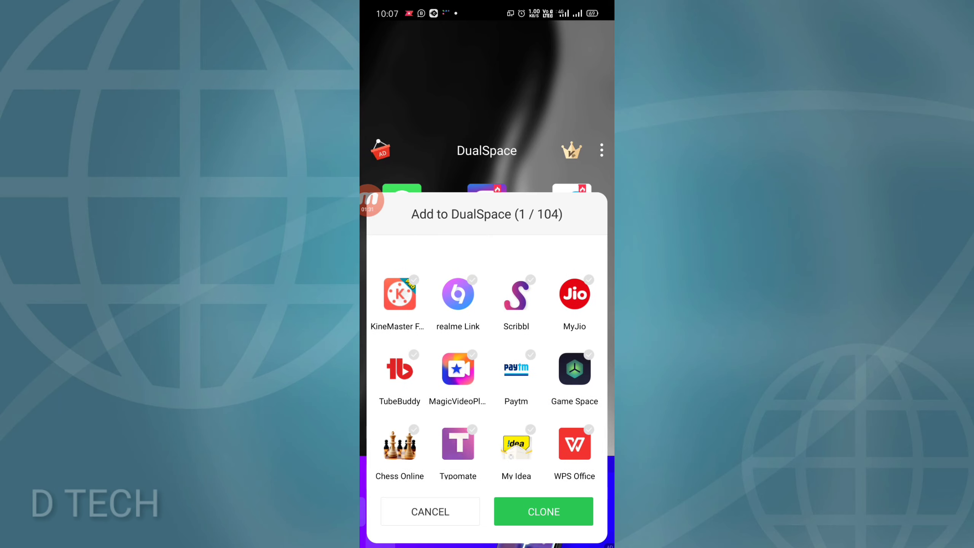
# Select MyJio in the Add to DualSpace list and clone it
pyautogui.click(574, 294)
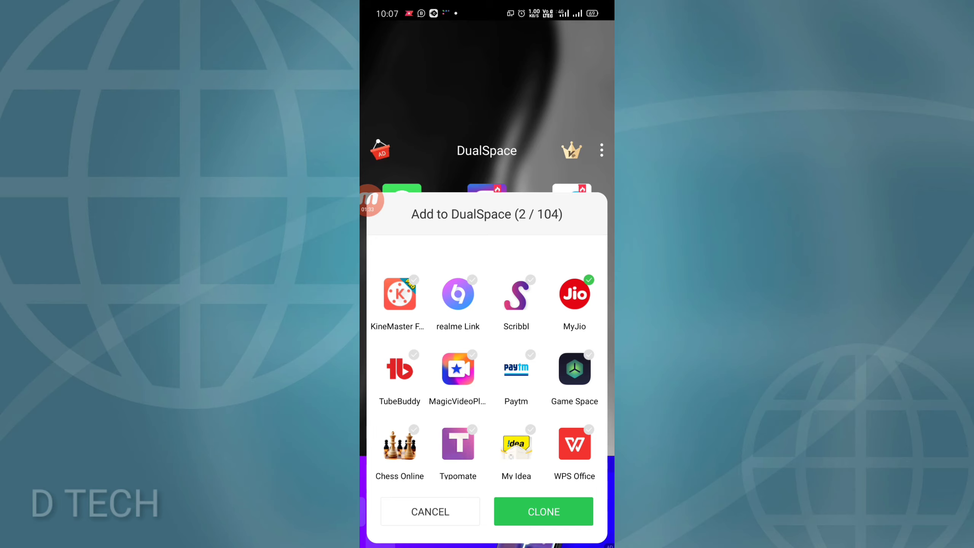
pyautogui.click(543, 511)
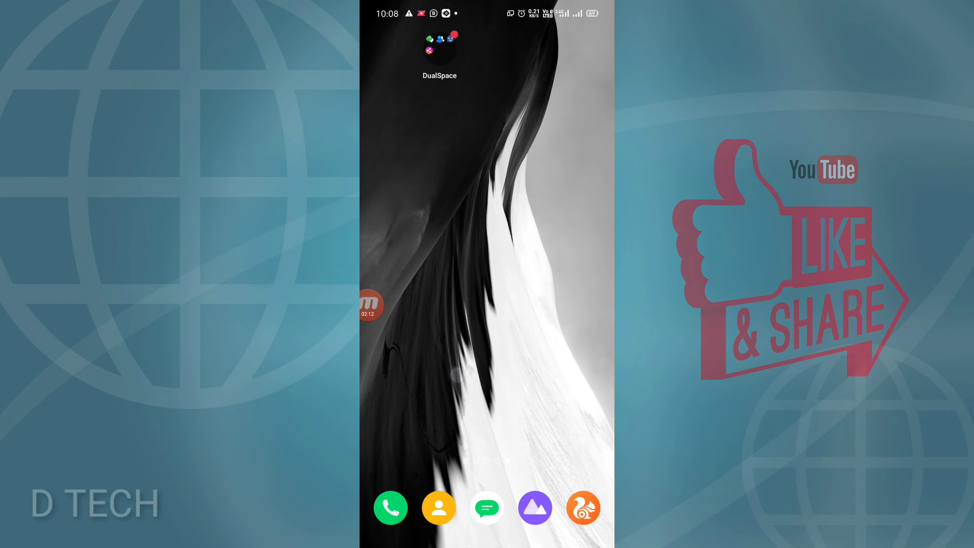
# Rename the MyJio clone in DualSpace to 'dinesh'
pyautogui.click(439, 48)
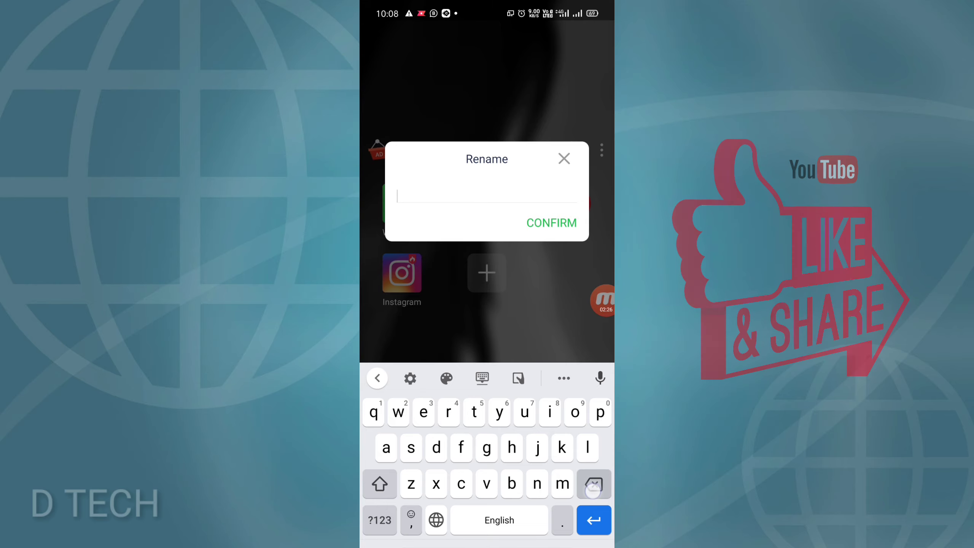
pyautogui.write('dinesh')
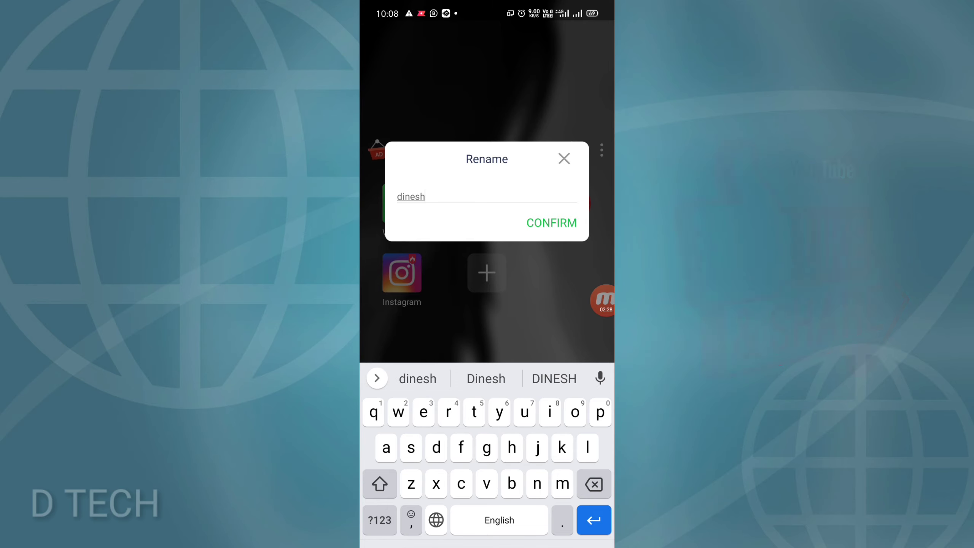
pyautogui.click(550, 223)
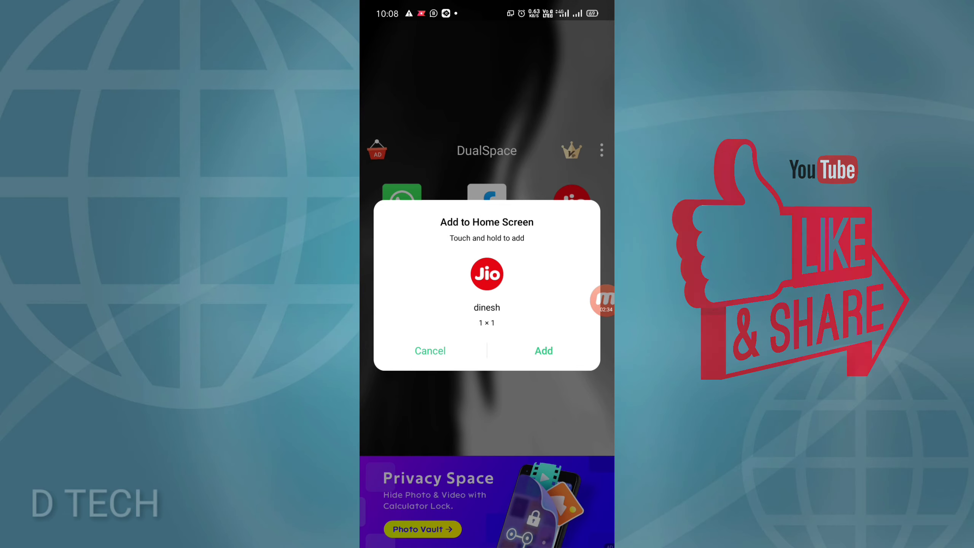
# Add the 'dinesh' MyJio shortcut to the home screen and open its login page
pyautogui.click(542, 350)
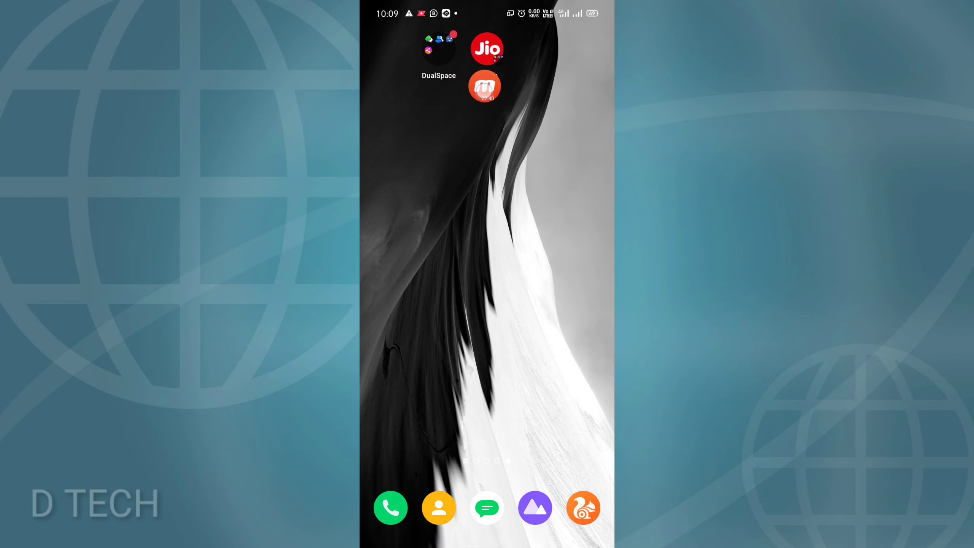
pyautogui.click(484, 86)
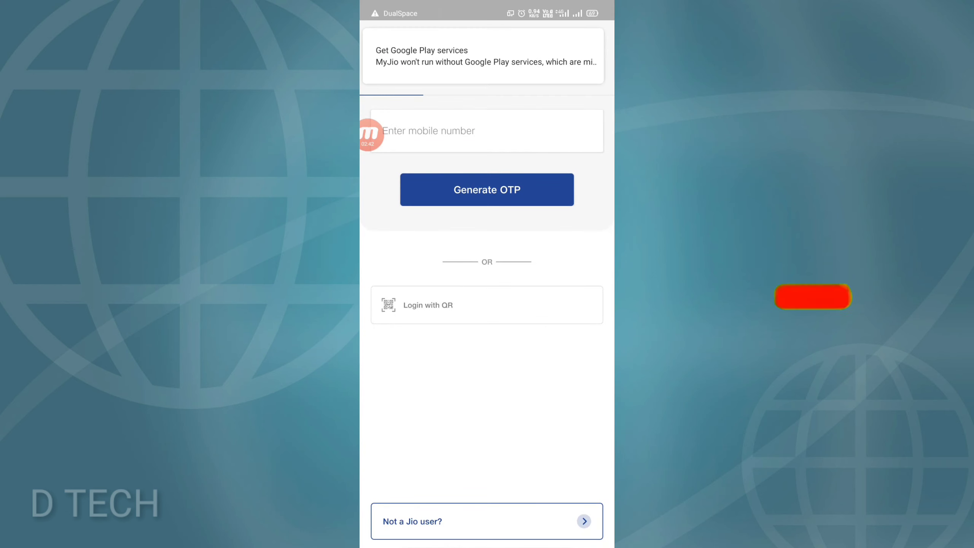